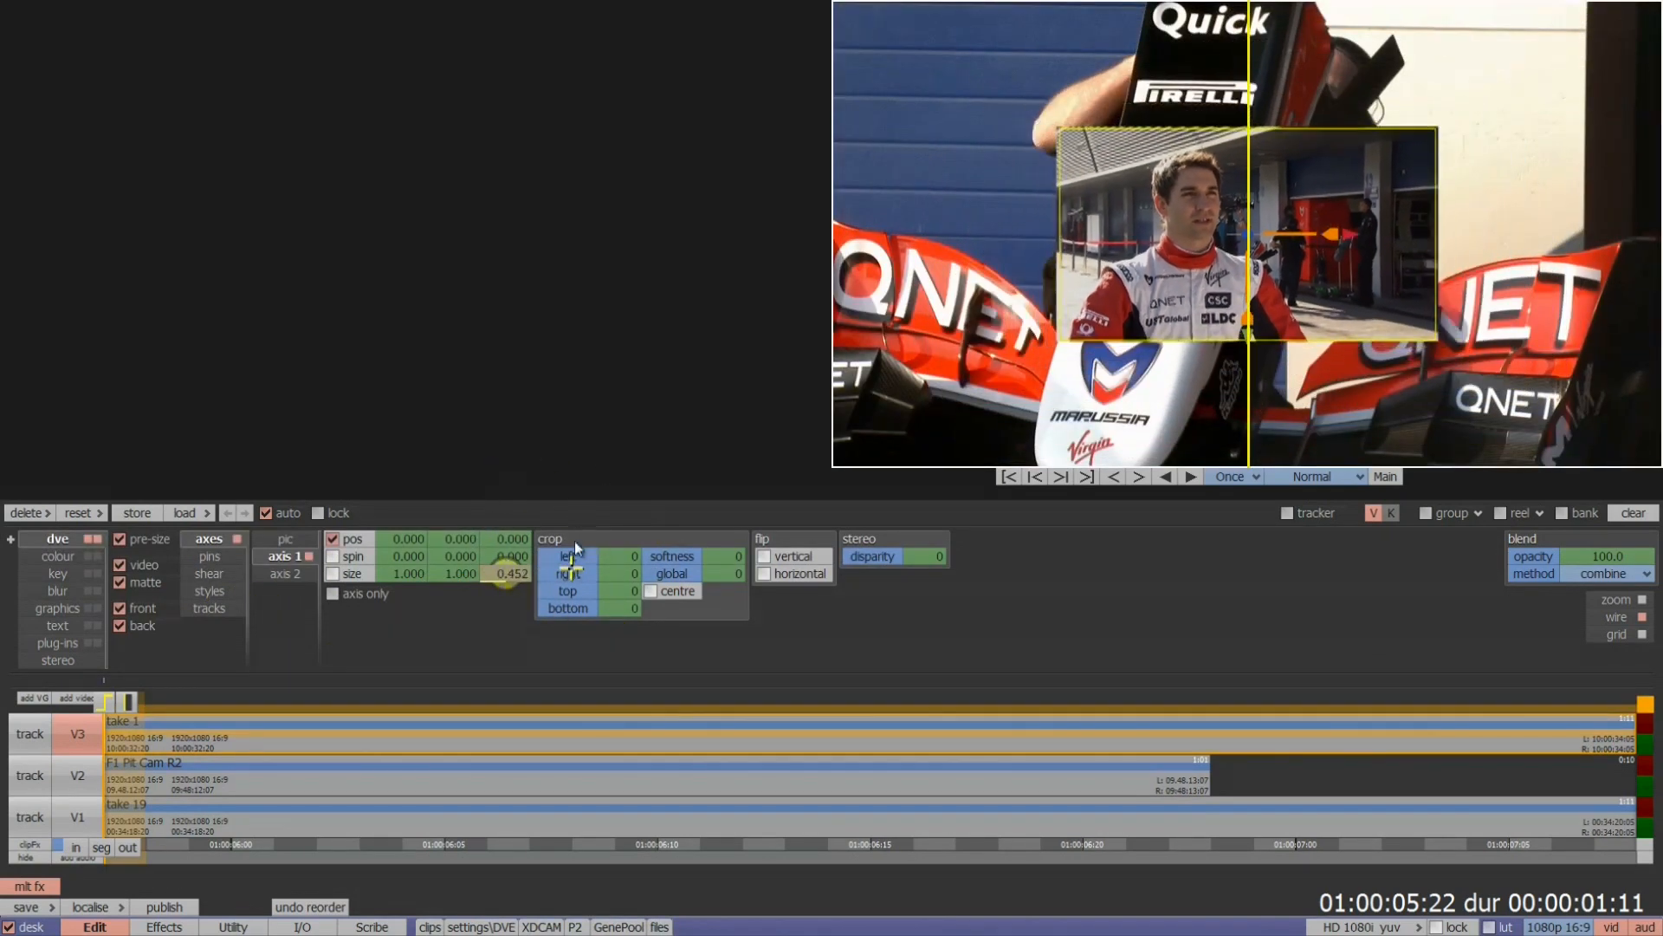
Step: Drag the DVE size value down to about 0.45 to shrink the driver inset
left_click_drag(514, 573, 504, 589)
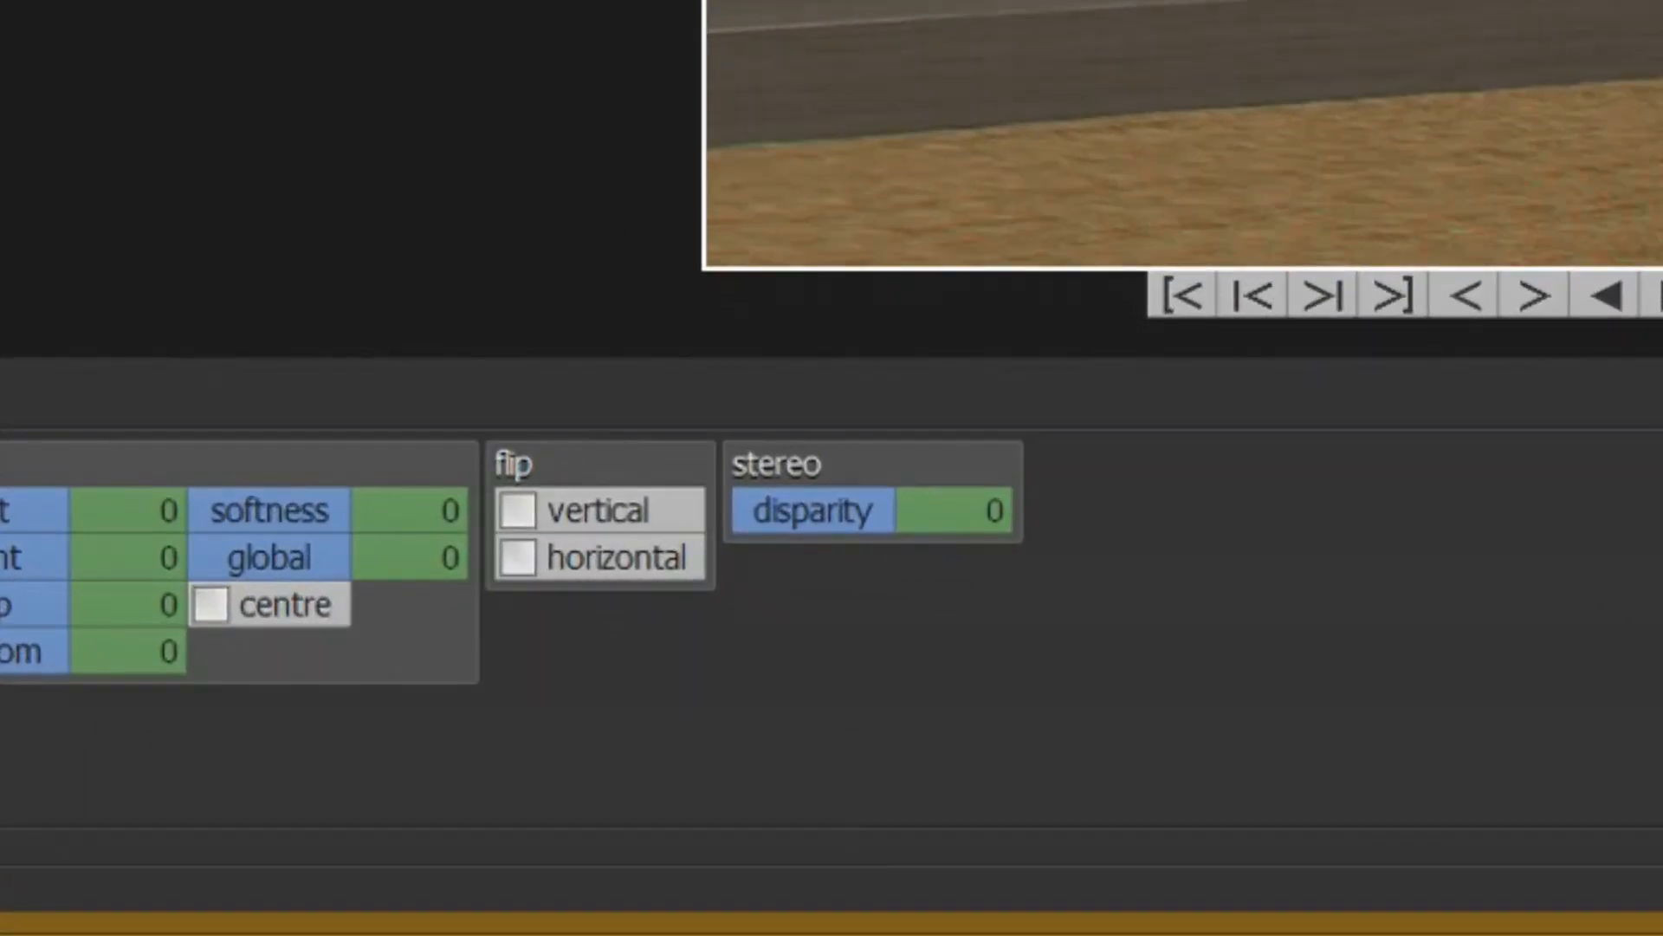
Step: Adjust the inset's stereo disparity value in the disparity field
left_click(960, 511)
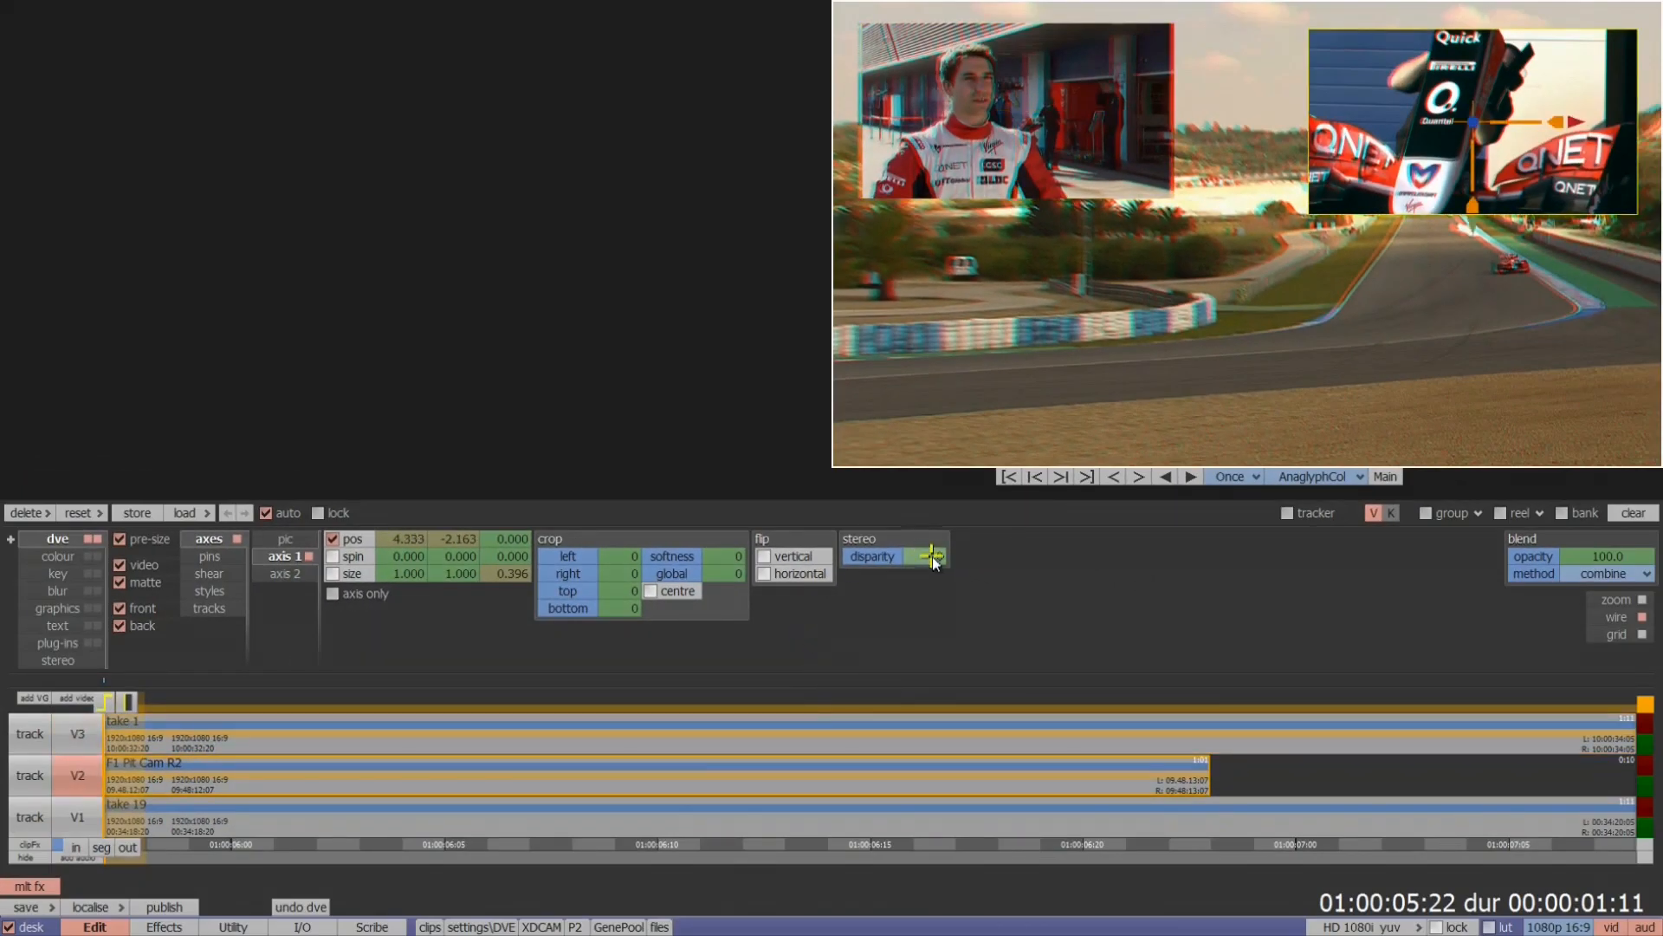
left_click(931, 556)
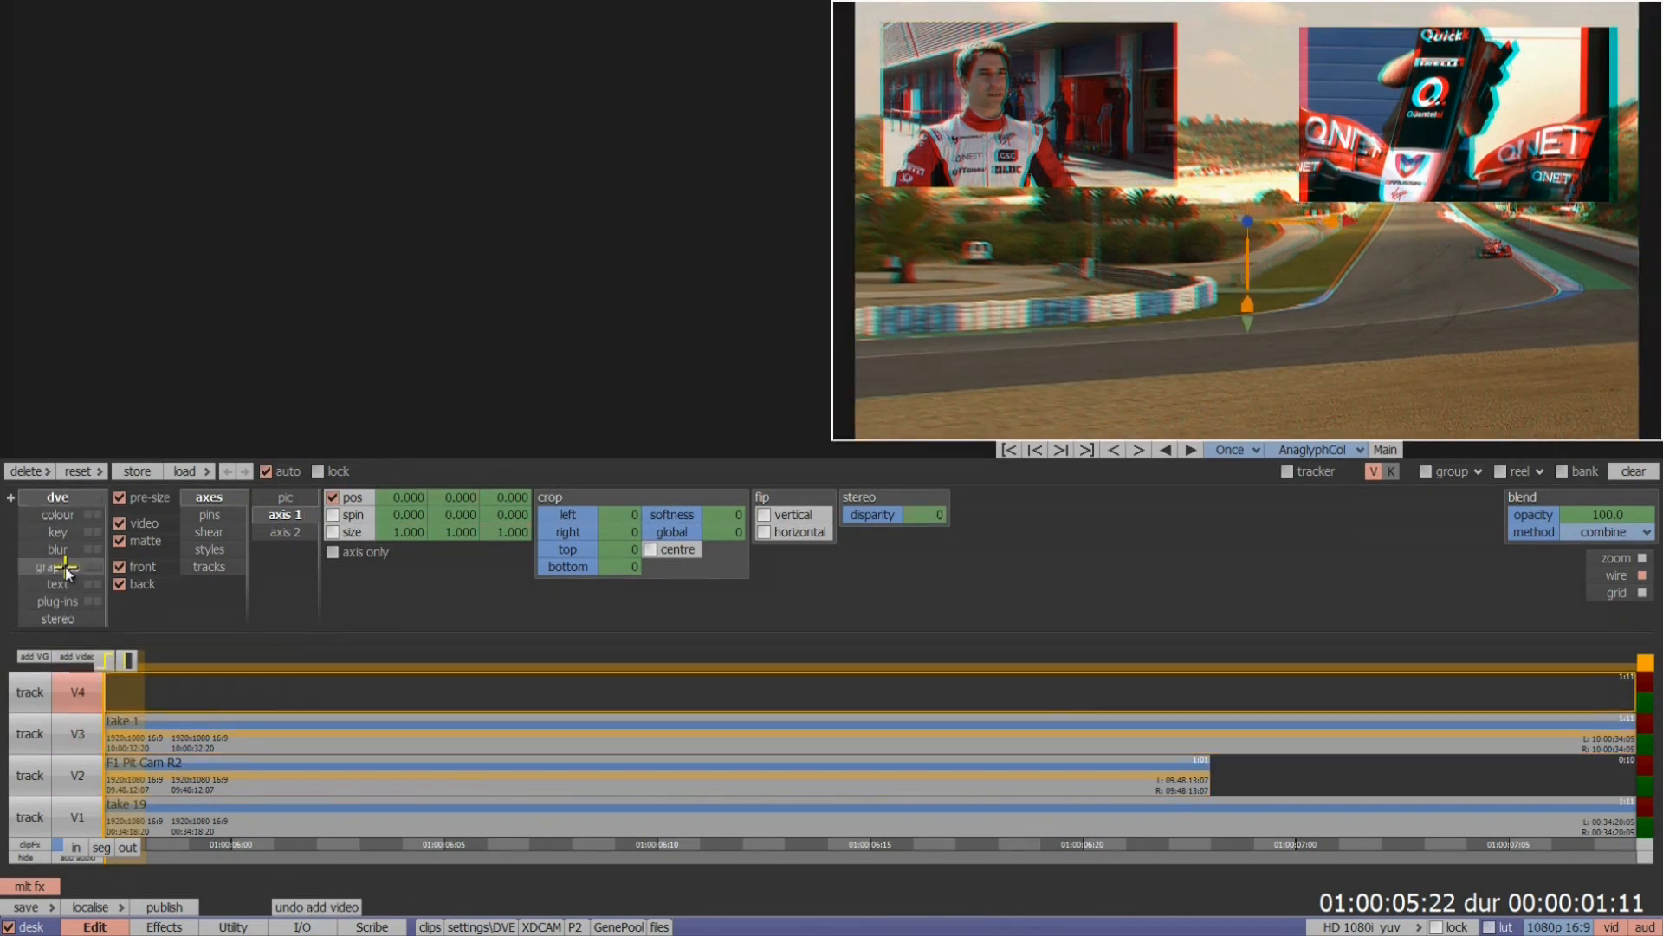
Step: Create a text layer and type the title STEREO over the track shot
left_click(56, 583)
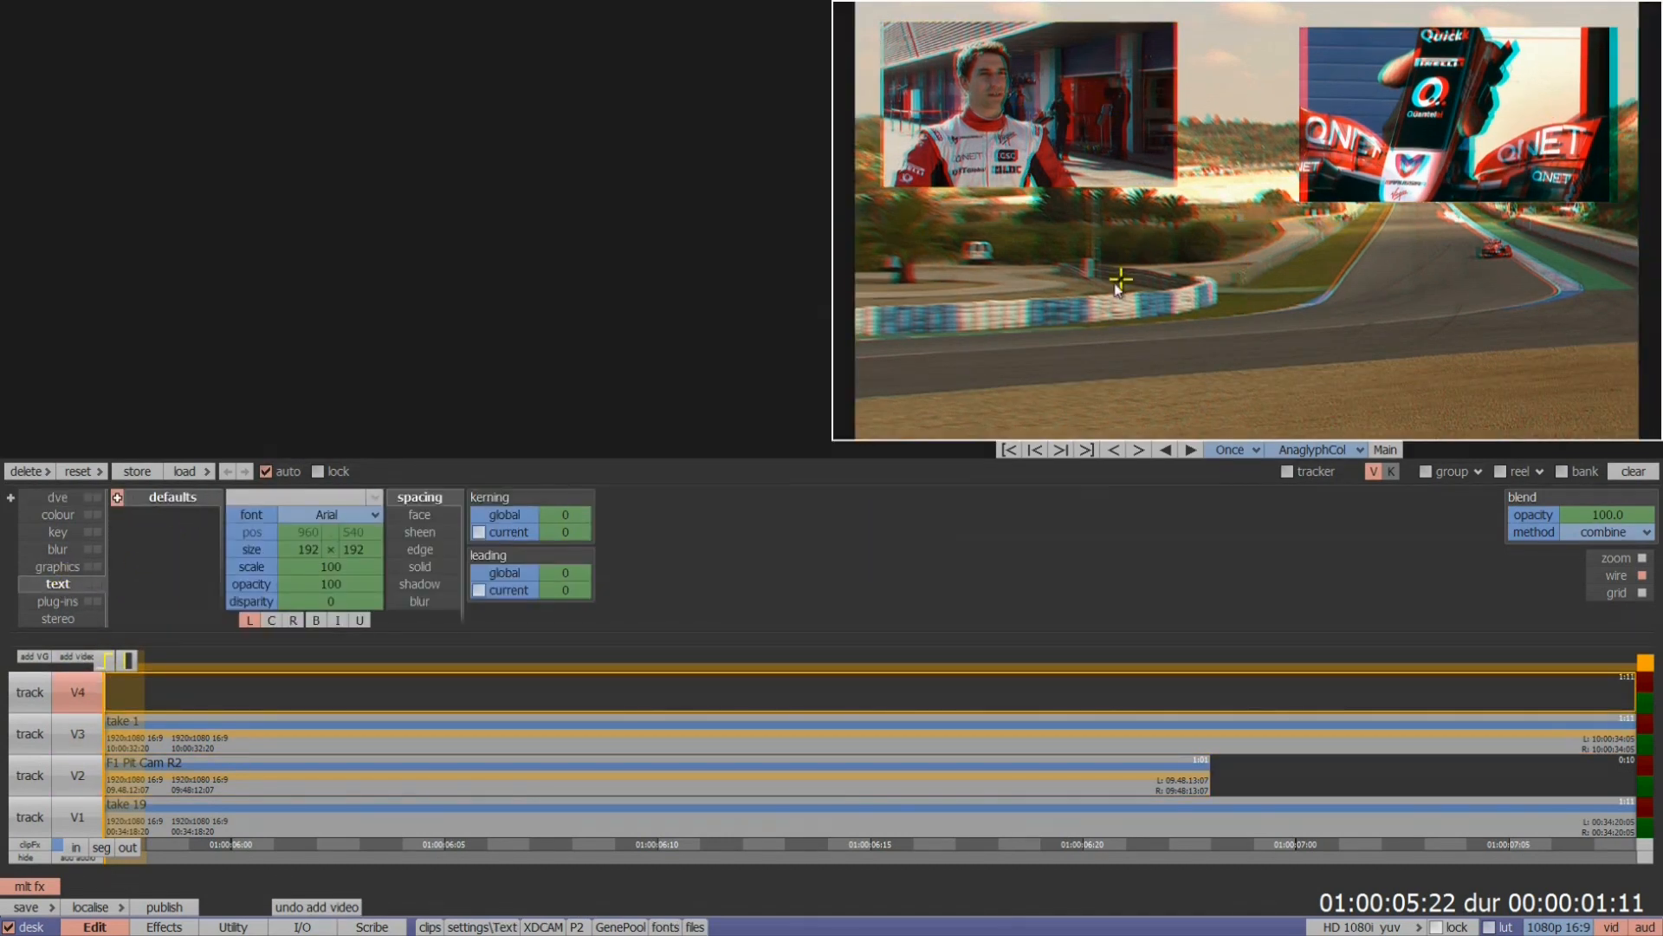
type("S")
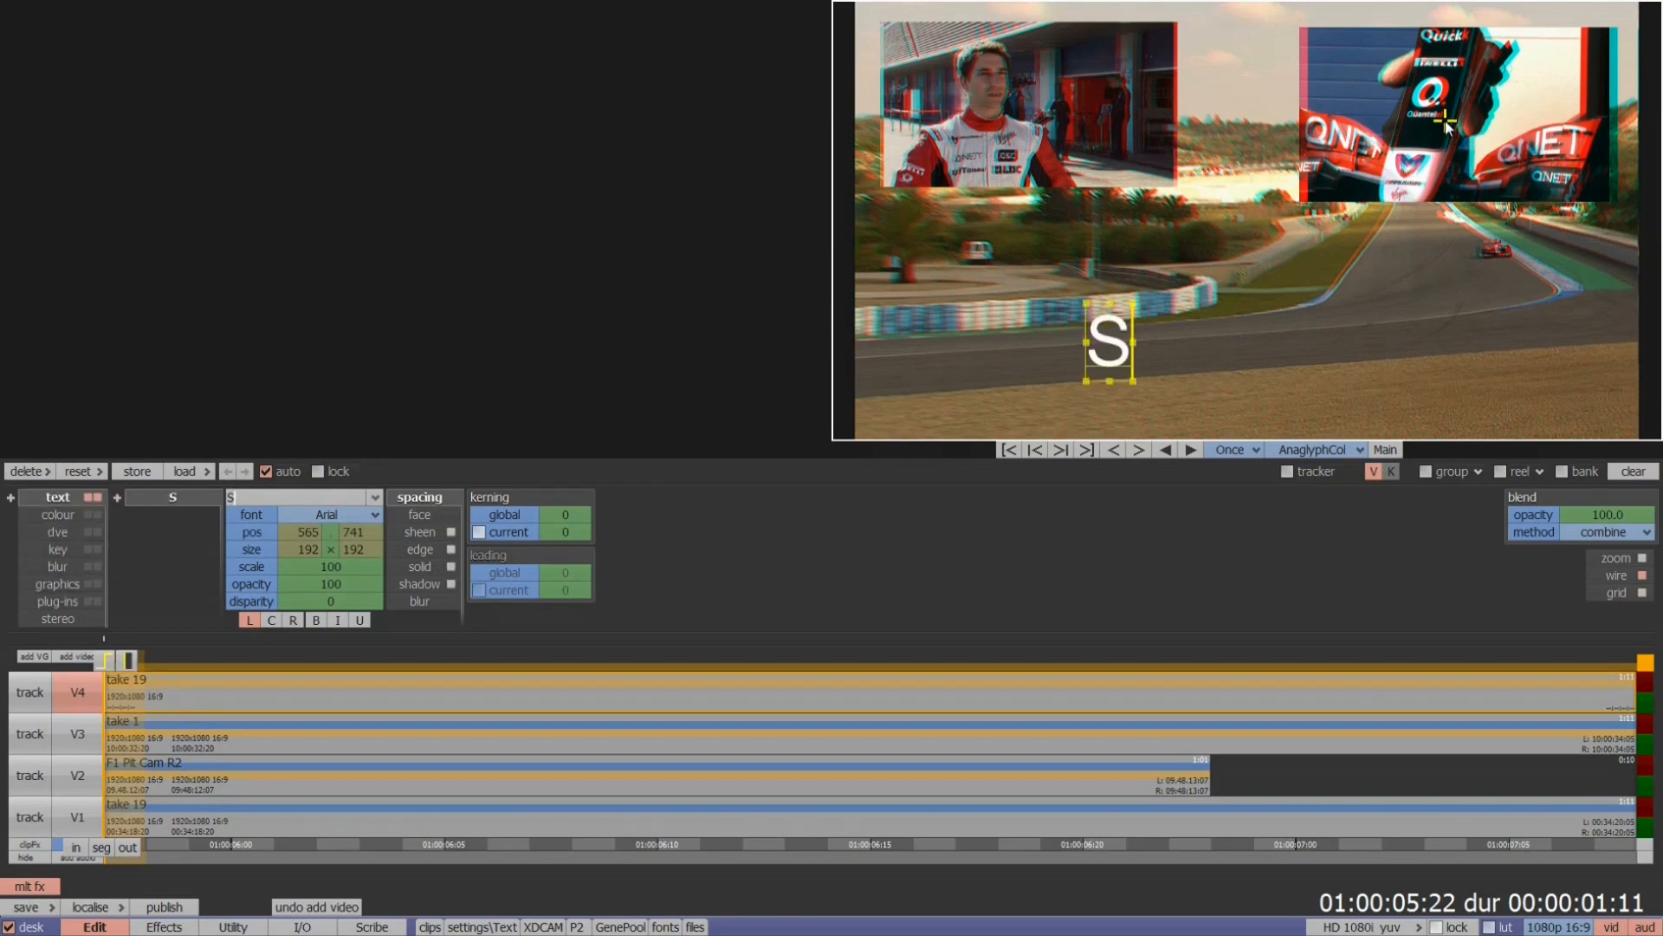
type("TEREO")
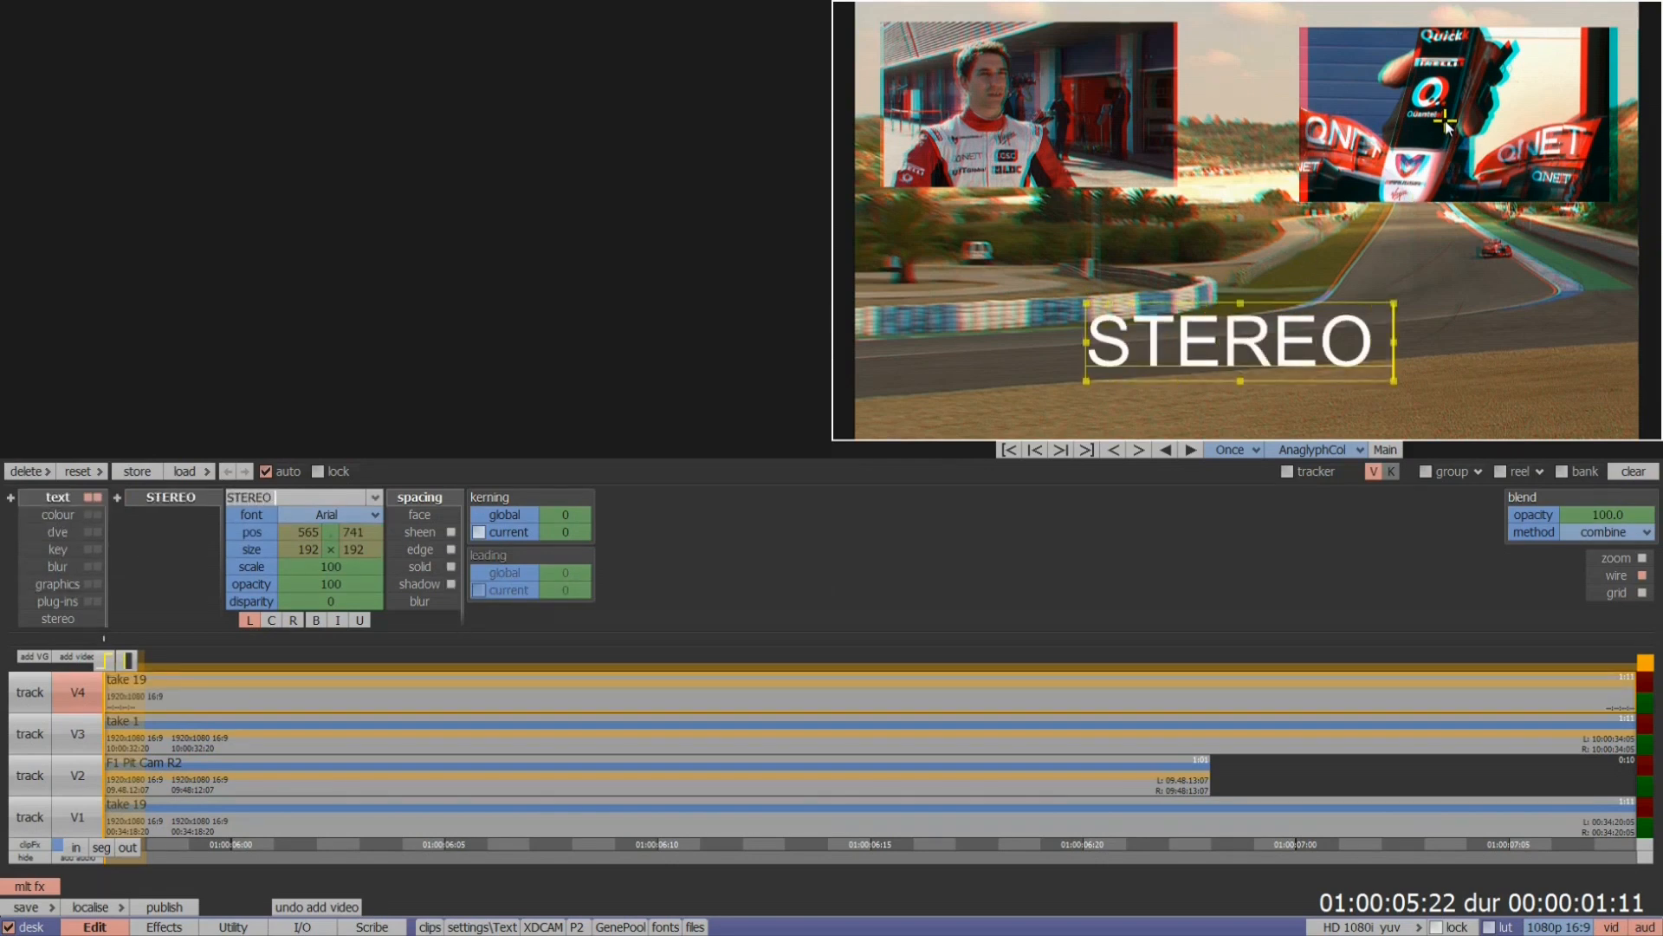